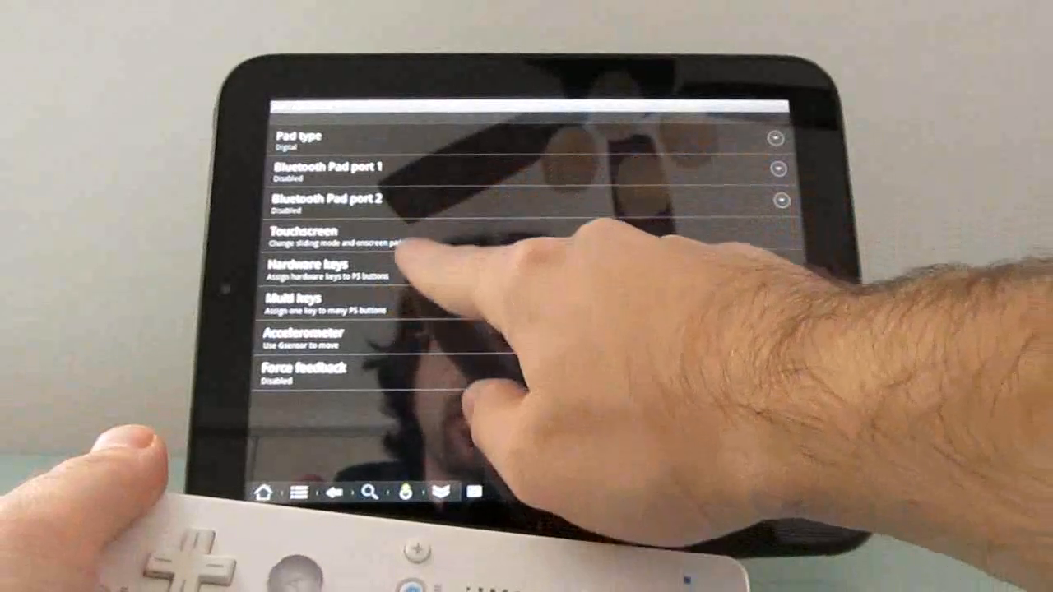
- Start WiimoteController's Init and Connect so the Wiimote pairs and logs button presses
click(329, 270)
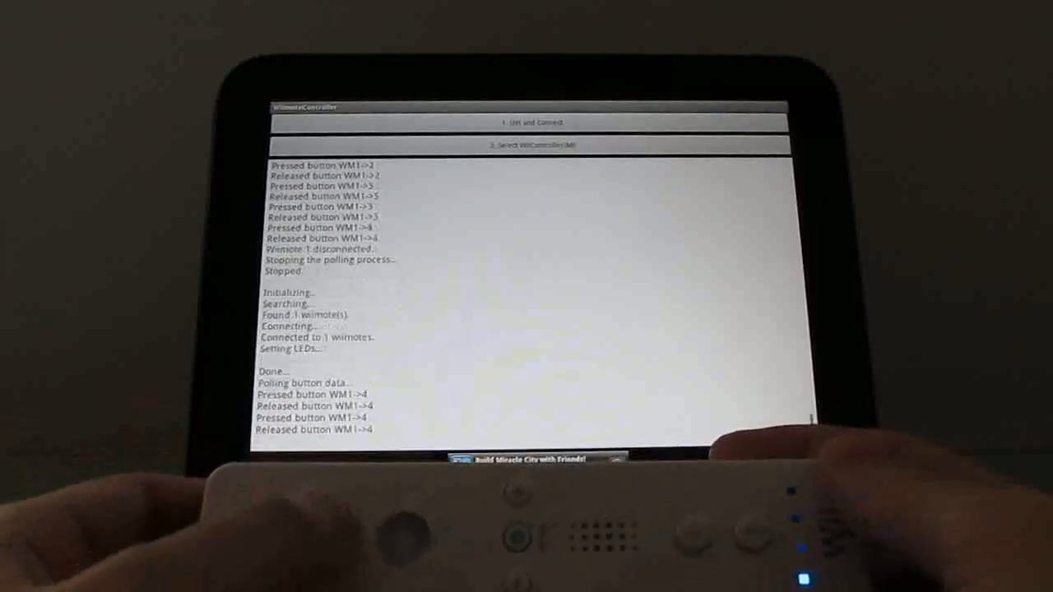
- Select WiiControllerIME as the input method and open WiimoteController's Preferences screen
click(526, 122)
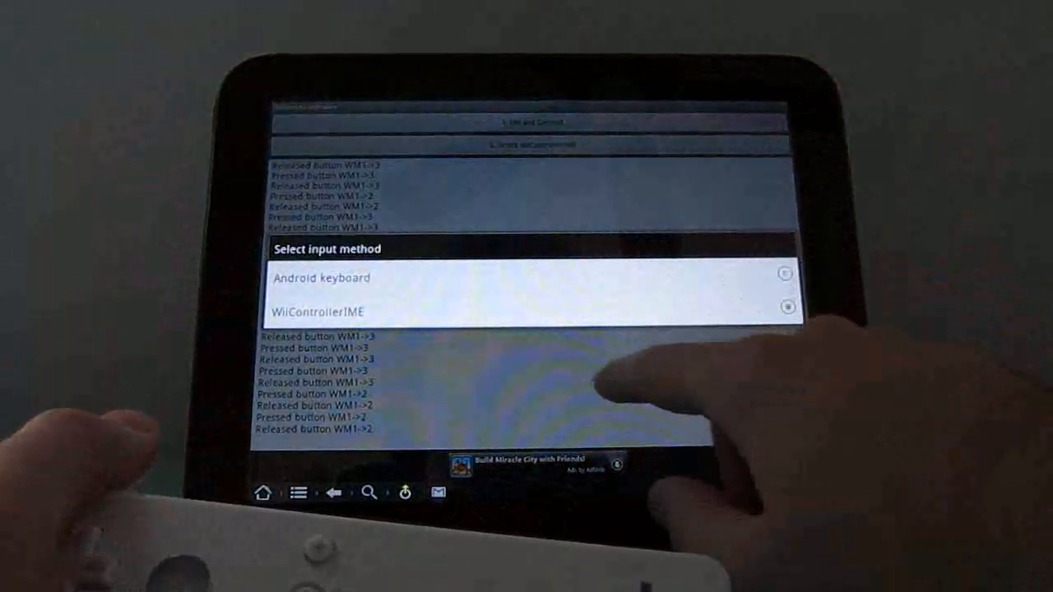
click(317, 311)
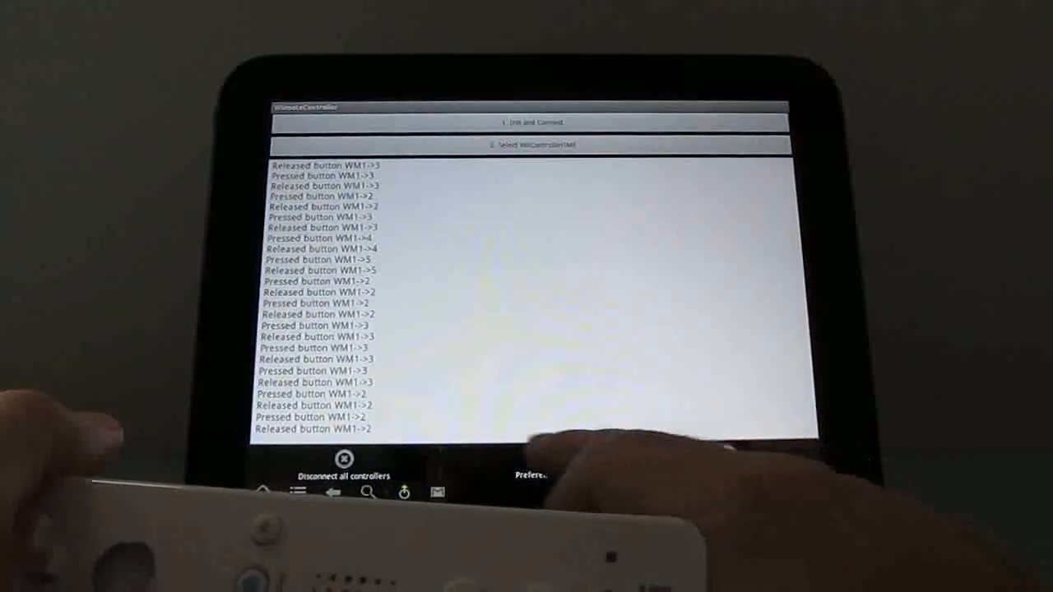
click(530, 475)
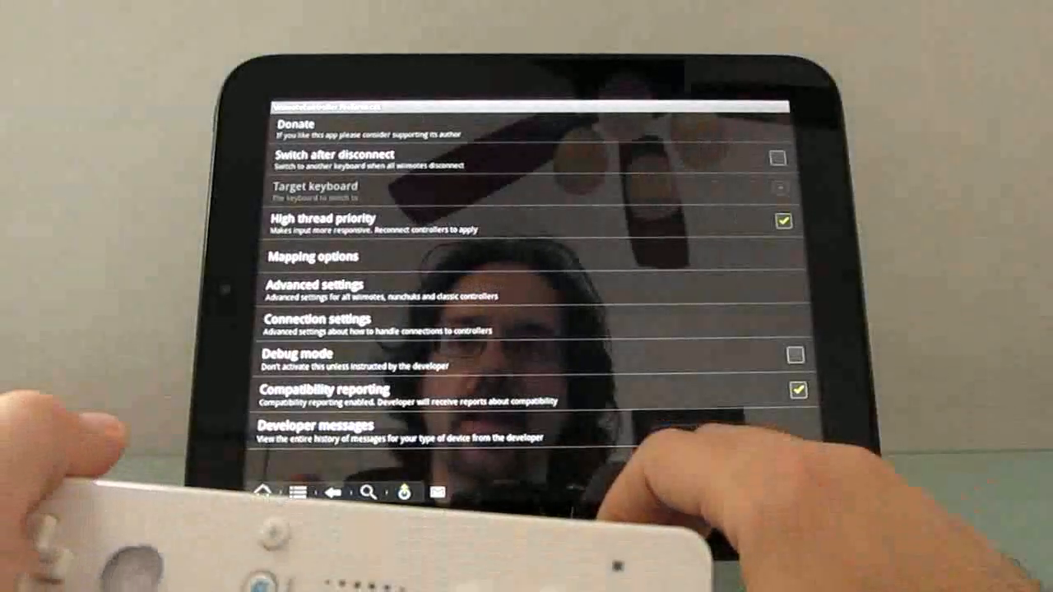